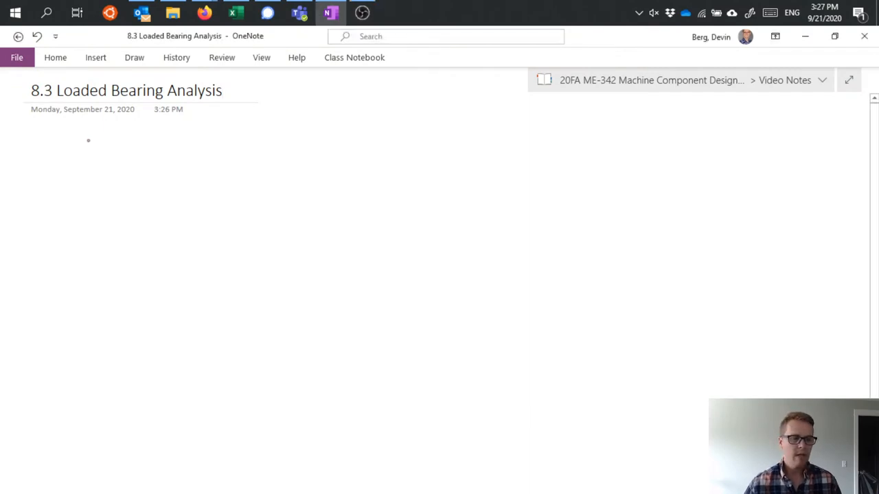
Handwrite 'S = (R' in ink below the '8.3 Loaded Bearing Analysis' title
{"action": "left_click", "coordinate": [134, 57]}
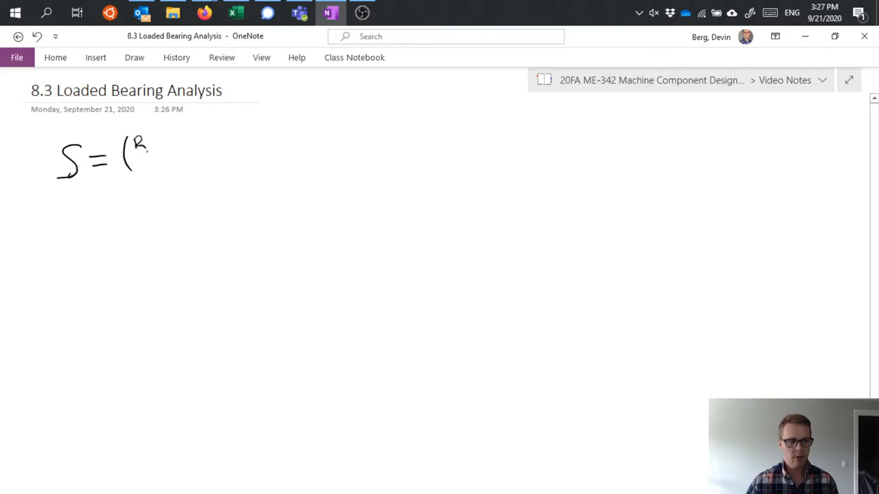
Finish inking S = (R/c)² μn/P and bring up the PowerPoint bearing charts deck
{"action": "left_click_drag", "start_coordinate": [138, 148], "coordinate": [158, 162]}
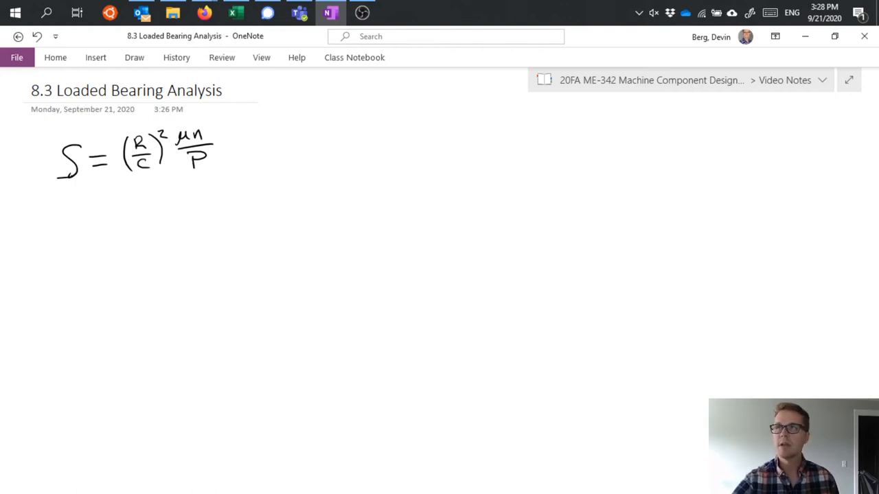
{"action": "left_click", "coordinate": [204, 13]}
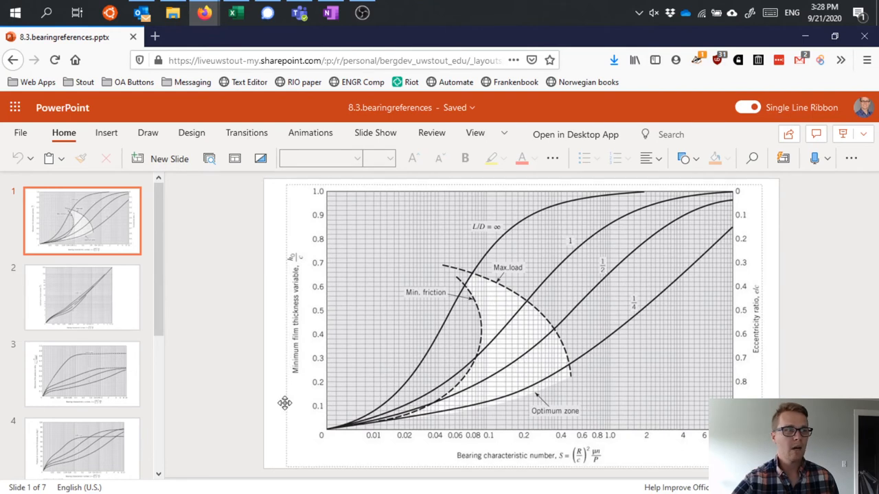
{"action": "mouse_move", "coordinate": [278, 411]}
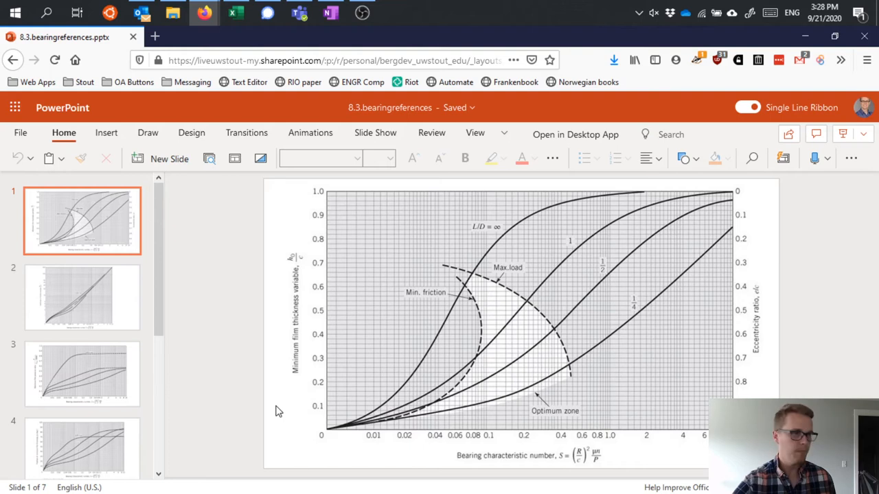
{"action": "mouse_move", "coordinate": [276, 413]}
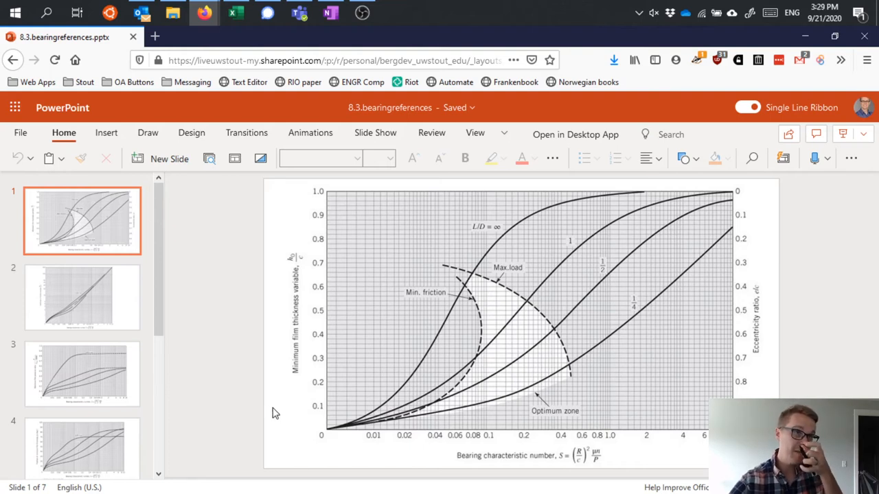
{"action": "mouse_move", "coordinate": [272, 417]}
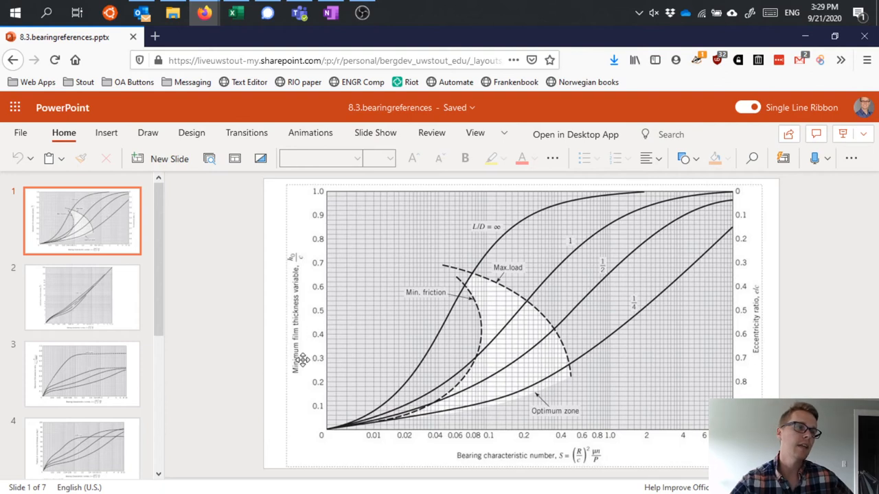
{"action": "mouse_move", "coordinate": [278, 384]}
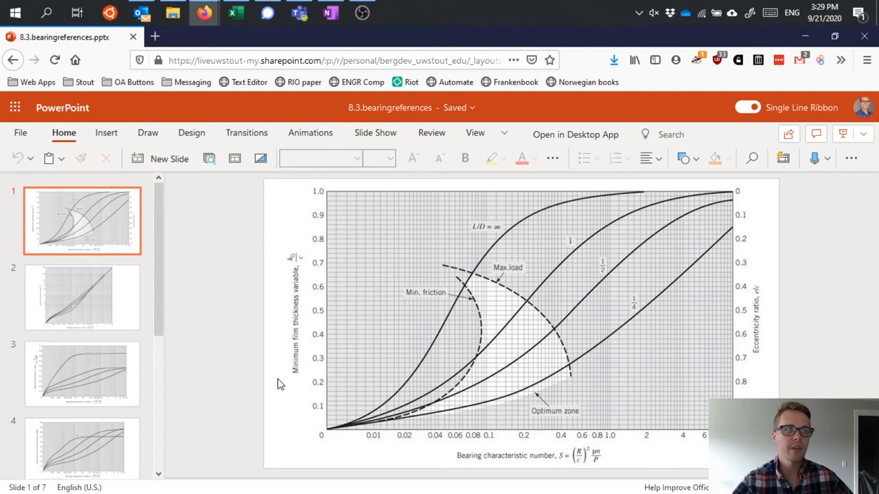
{"action": "mouse_move", "coordinate": [269, 293]}
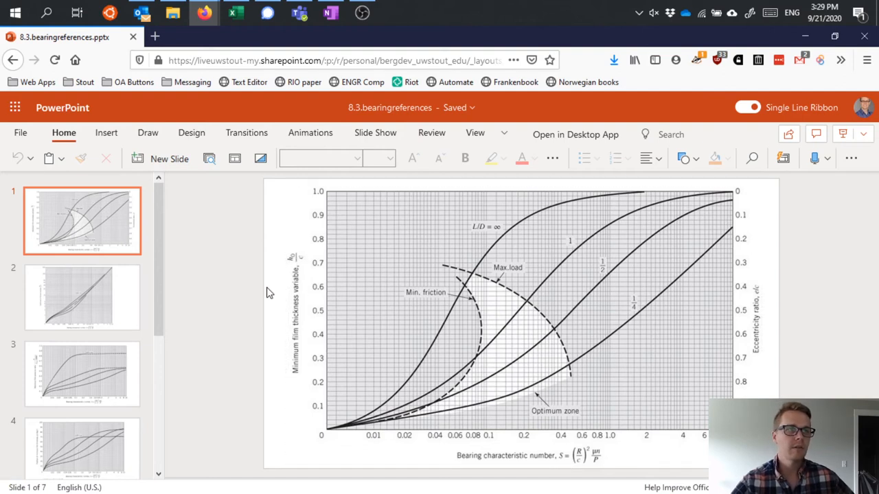
{"action": "mouse_move", "coordinate": [273, 332]}
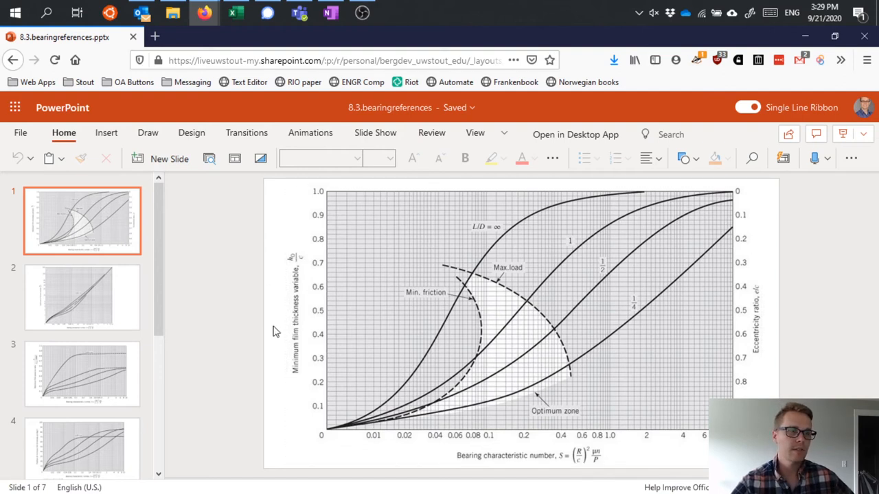
{"action": "mouse_move", "coordinate": [779, 354]}
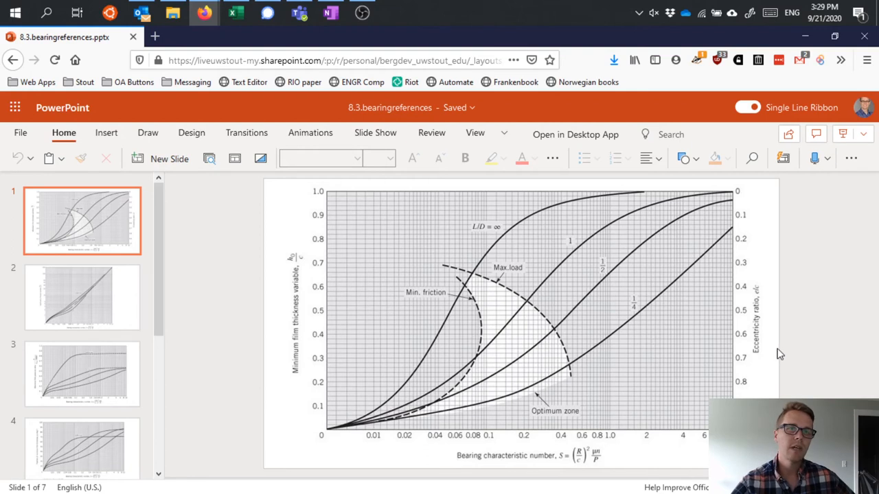
{"action": "mouse_move", "coordinate": [778, 289]}
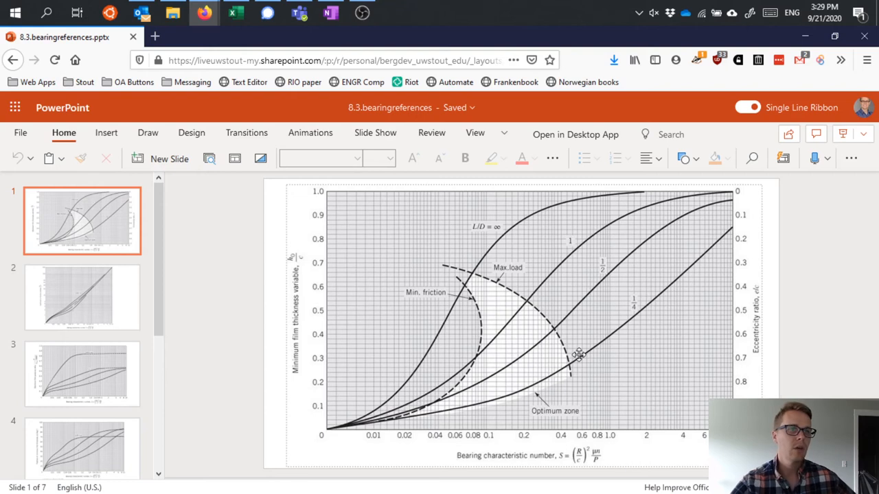
{"action": "mouse_move", "coordinate": [541, 255]}
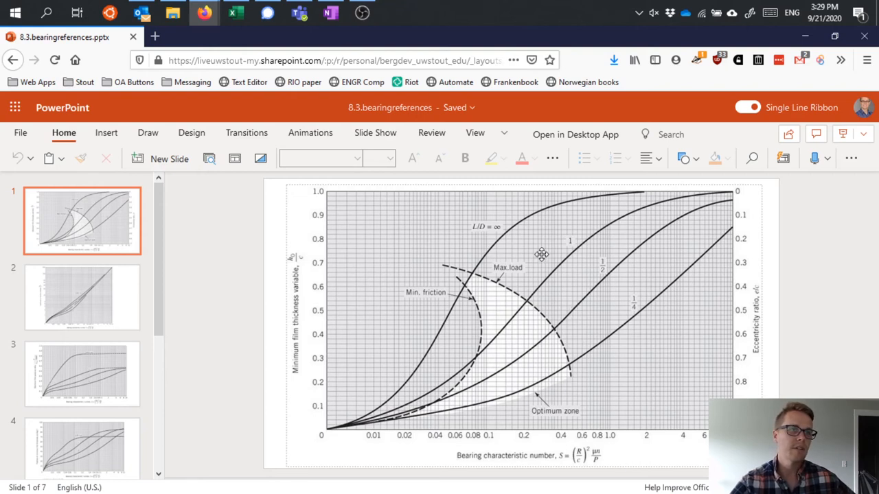
{"action": "mouse_move", "coordinate": [482, 229]}
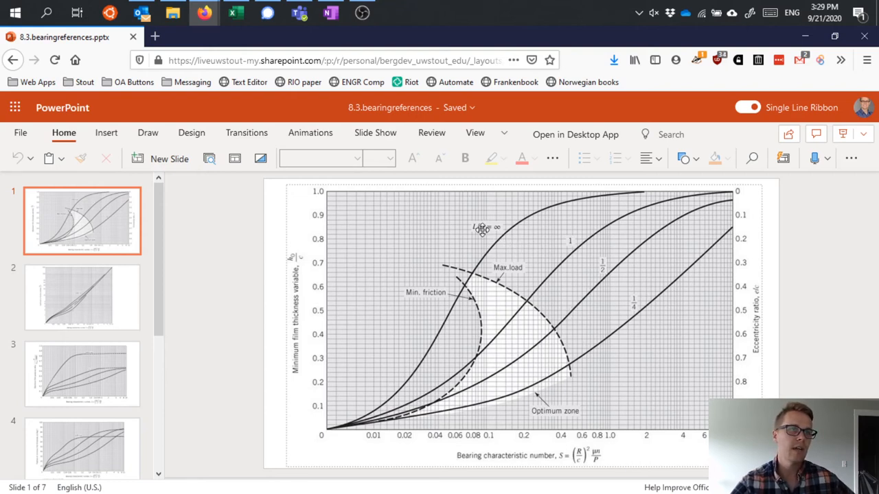
{"action": "mouse_move", "coordinate": [474, 229]}
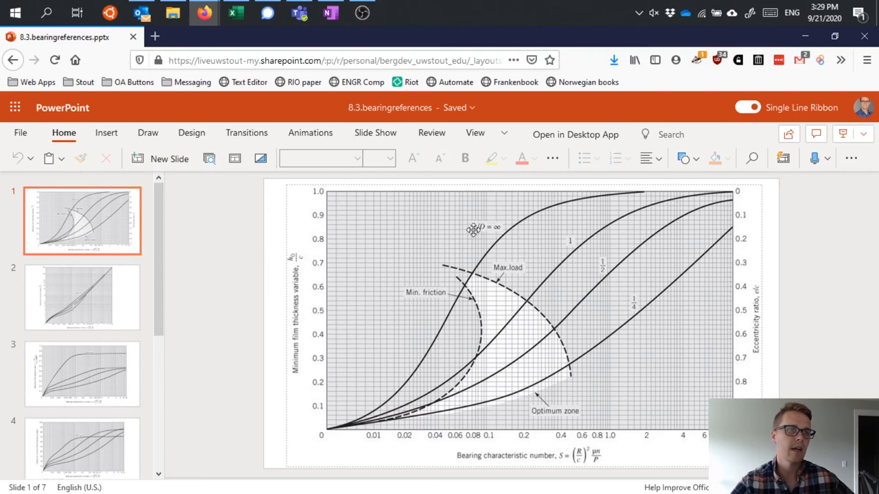
{"action": "mouse_move", "coordinate": [548, 259]}
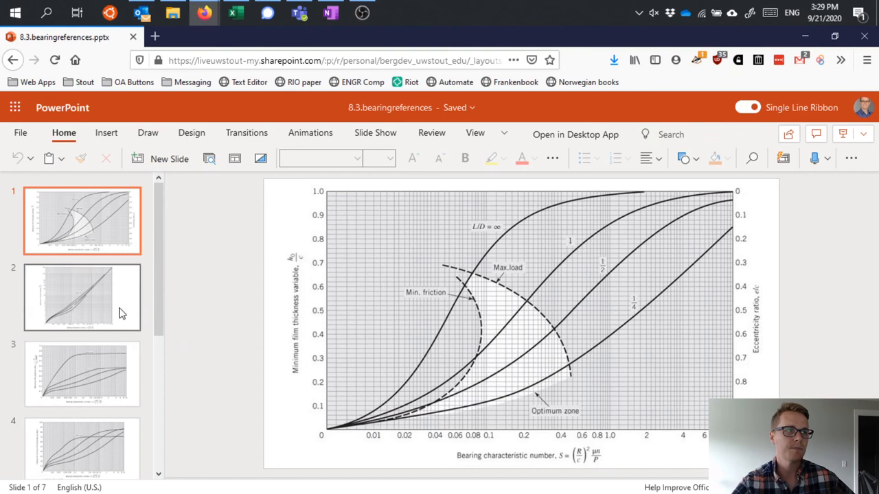
{"action": "left_click", "coordinate": [82, 297]}
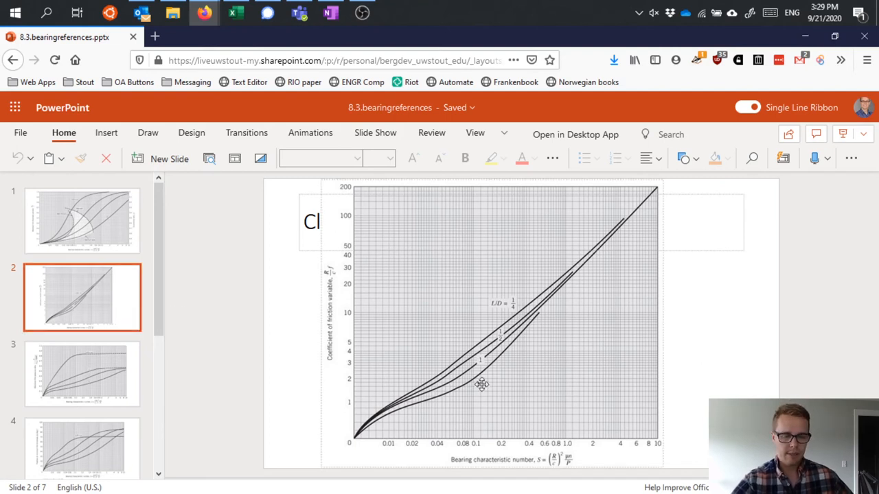
{"action": "mouse_move", "coordinate": [471, 390]}
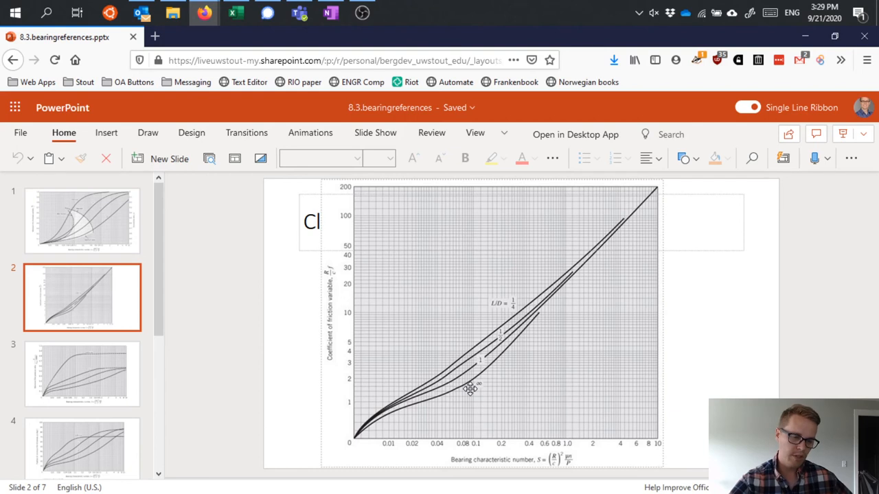
{"action": "mouse_move", "coordinate": [381, 326]}
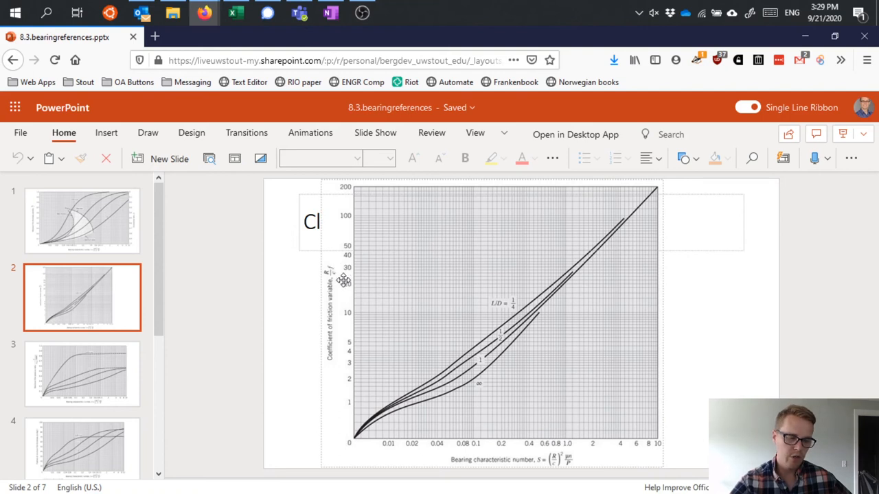
{"action": "mouse_move", "coordinate": [452, 350]}
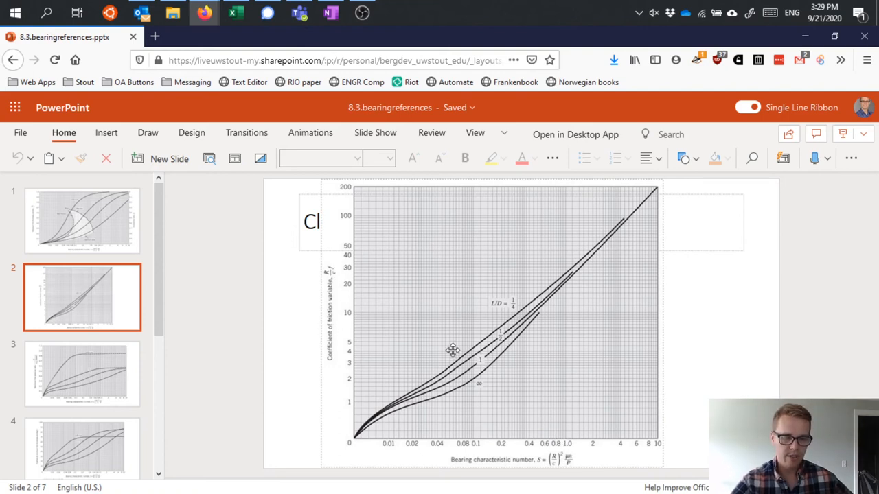
{"action": "mouse_move", "coordinate": [331, 269]}
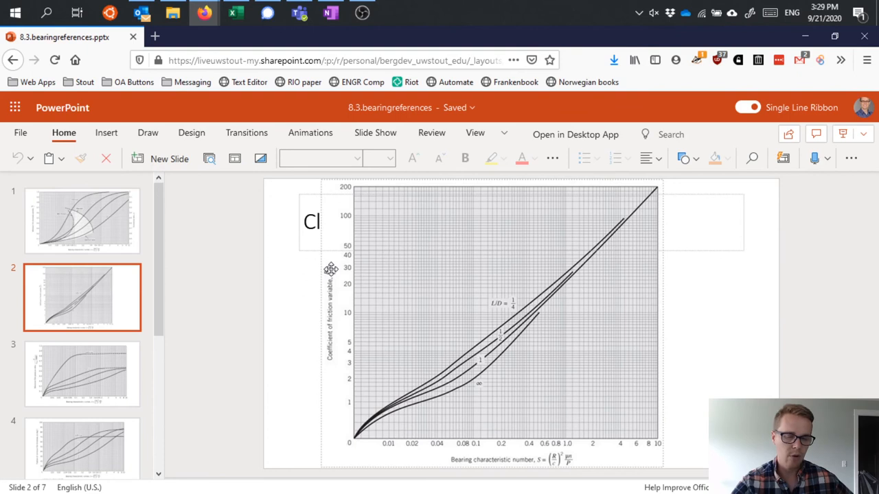
{"action": "mouse_move", "coordinate": [457, 379]}
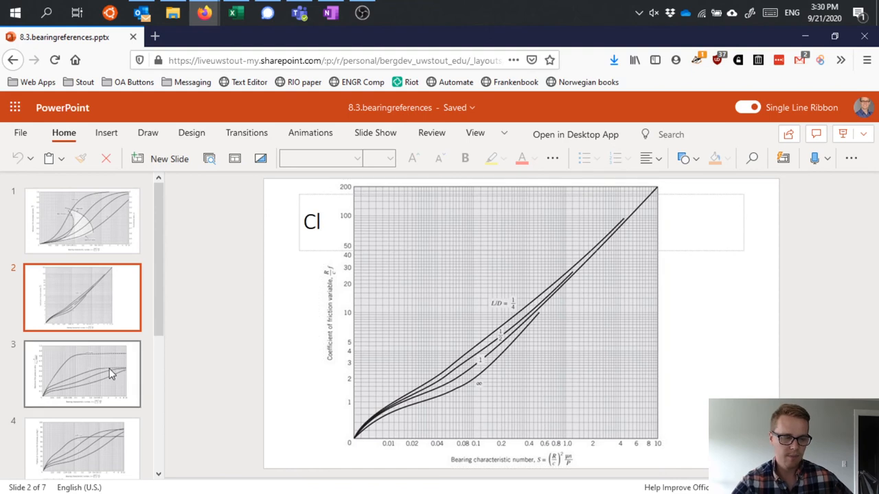
Display the minimum-film-thickness position versus bearing characteristic number chart slide
{"action": "left_click", "coordinate": [82, 373]}
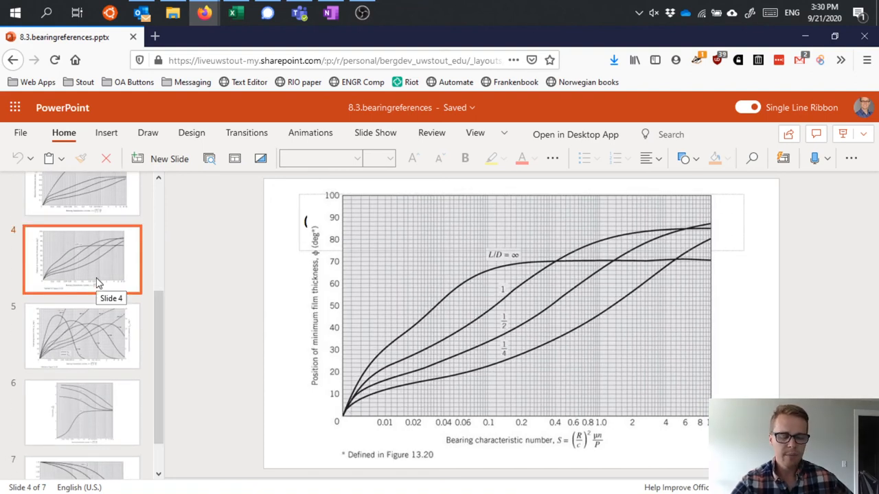
Review slides 5, 6 and 7 (film position, flow variable, flow ratio), then return to slide 1
{"action": "left_click", "coordinate": [82, 336]}
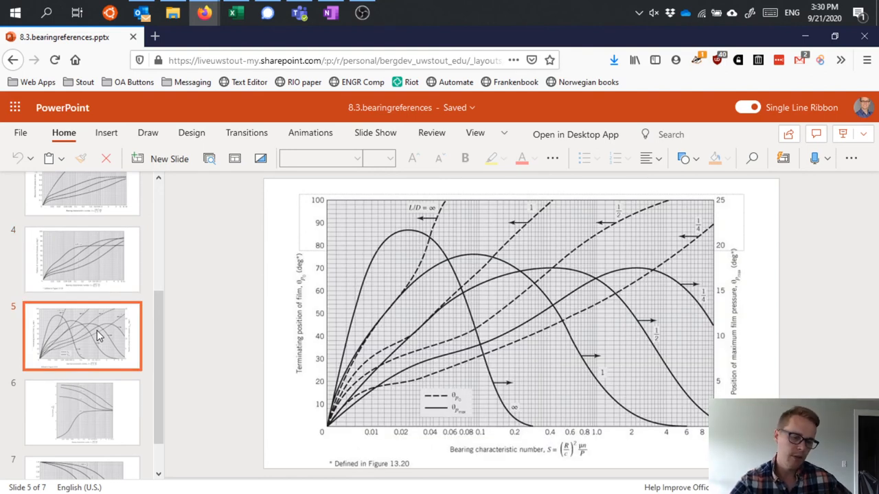
{"action": "mouse_move", "coordinate": [95, 425]}
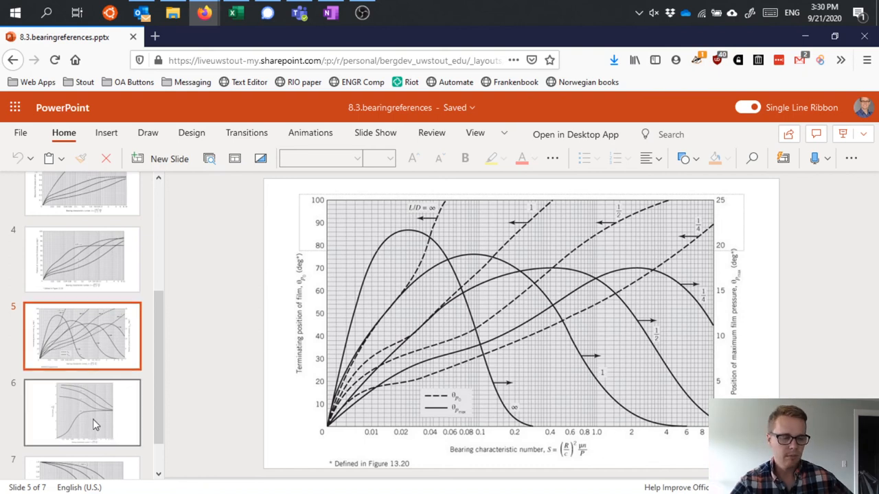
{"action": "left_click", "coordinate": [81, 412]}
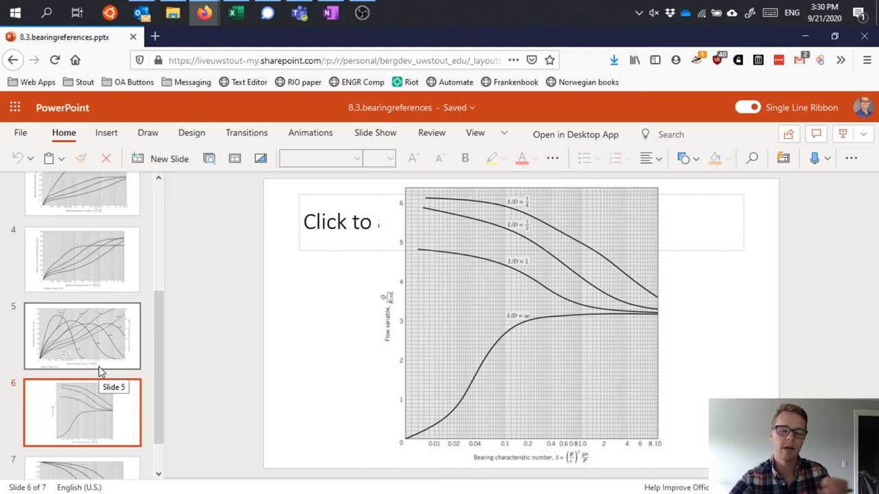
{"action": "mouse_move", "coordinate": [103, 370]}
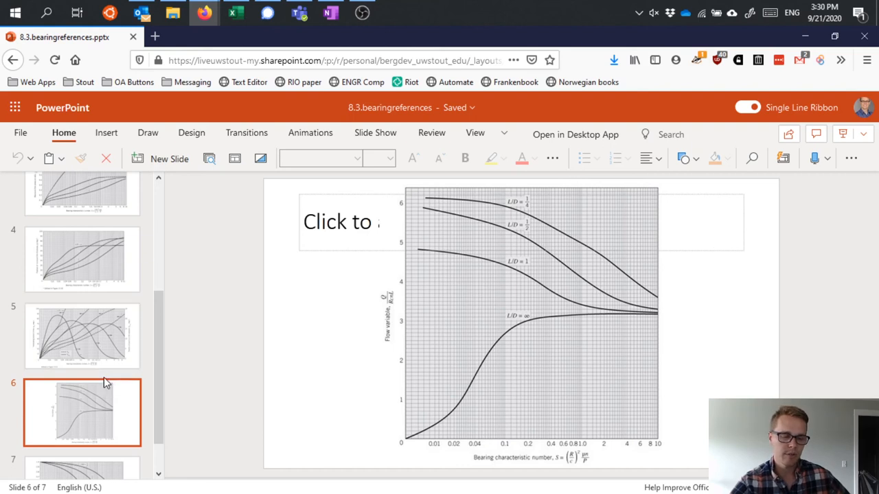
{"action": "left_click", "coordinate": [82, 444]}
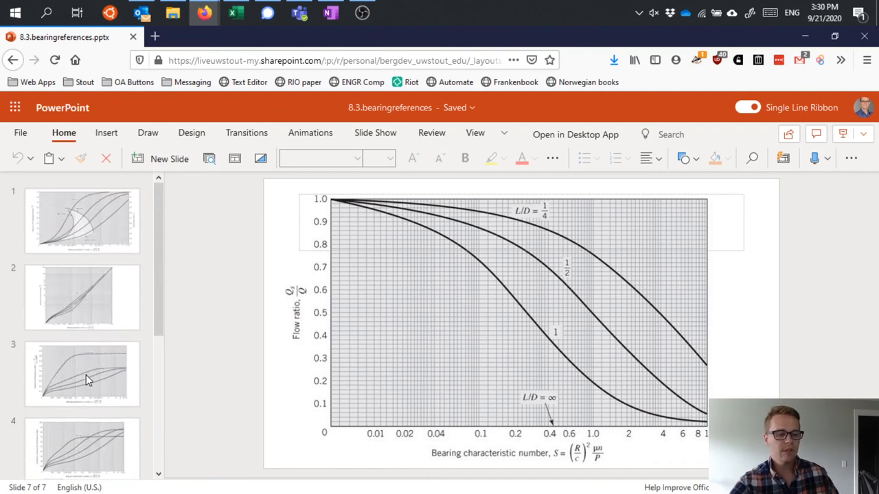
{"action": "left_click", "coordinate": [81, 221]}
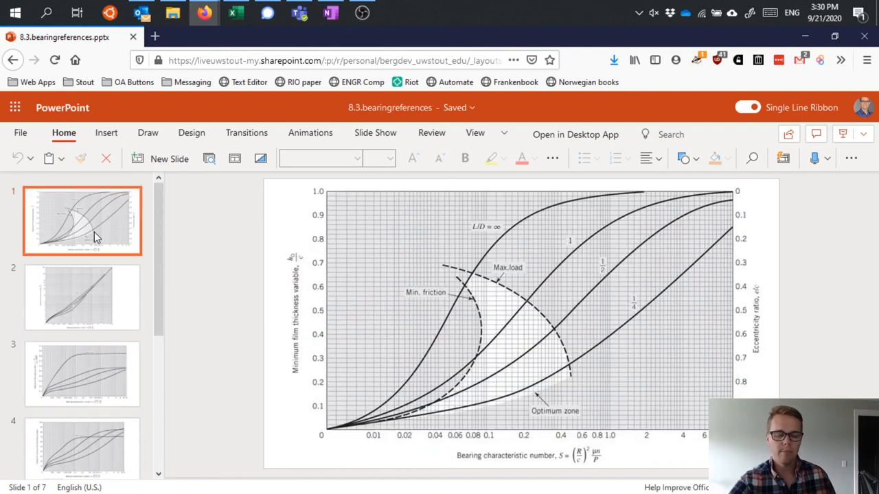
{"action": "mouse_move", "coordinate": [96, 236]}
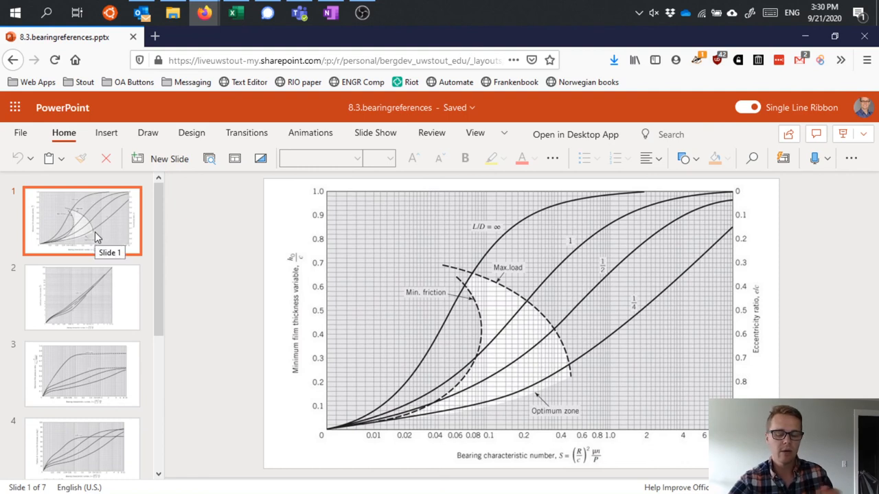